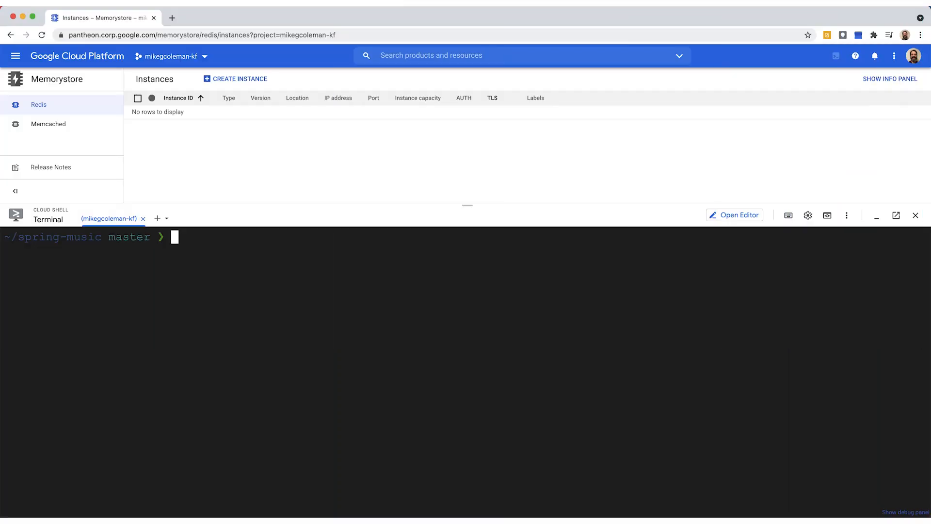
# - Confirm the four cluster nodes are Ready and find csb-google-redis in the Kf marketplace
pyautogui.write('kubectl get nodes')
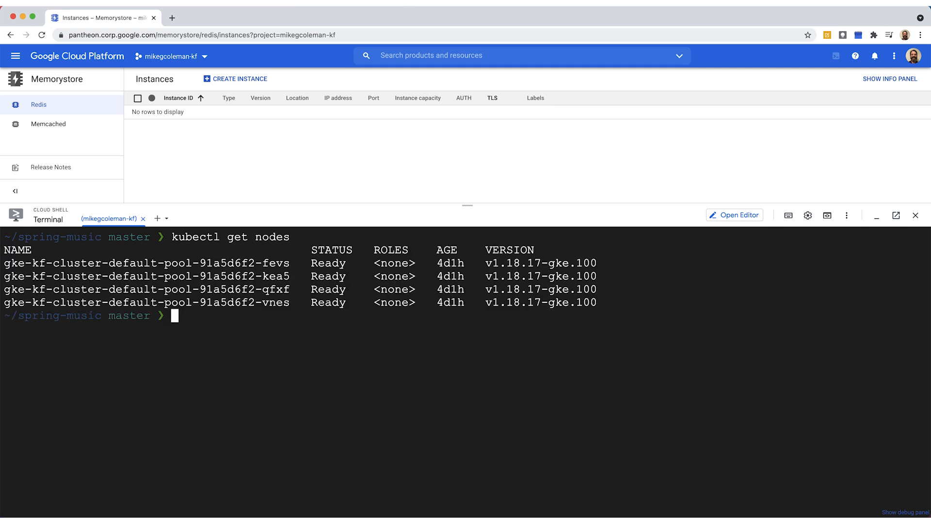
pyautogui.write('clear')
pyautogui.write('kf market')
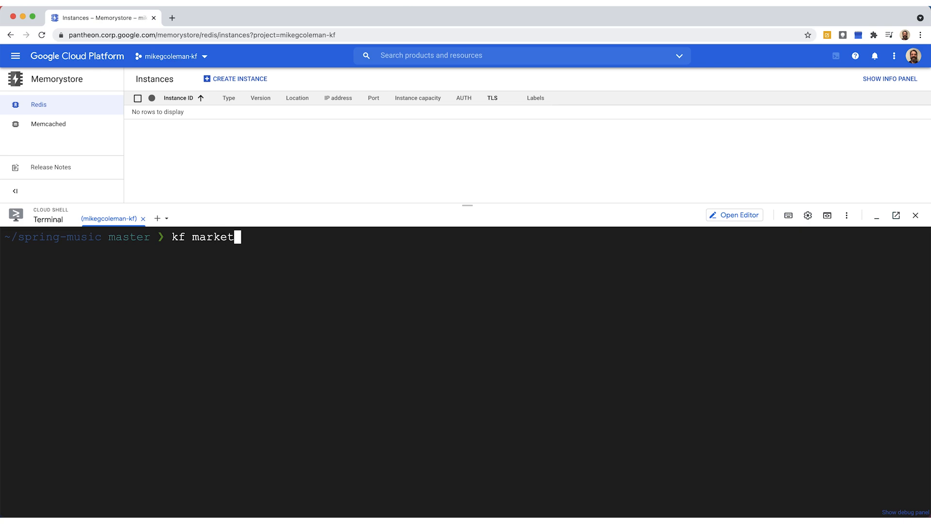
pyautogui.write('place')
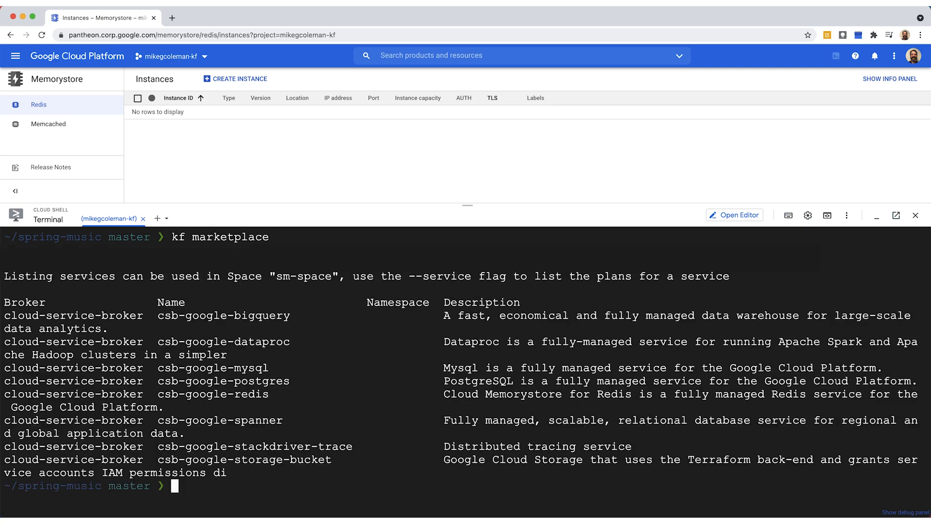
pyautogui.moveTo(159, 394)
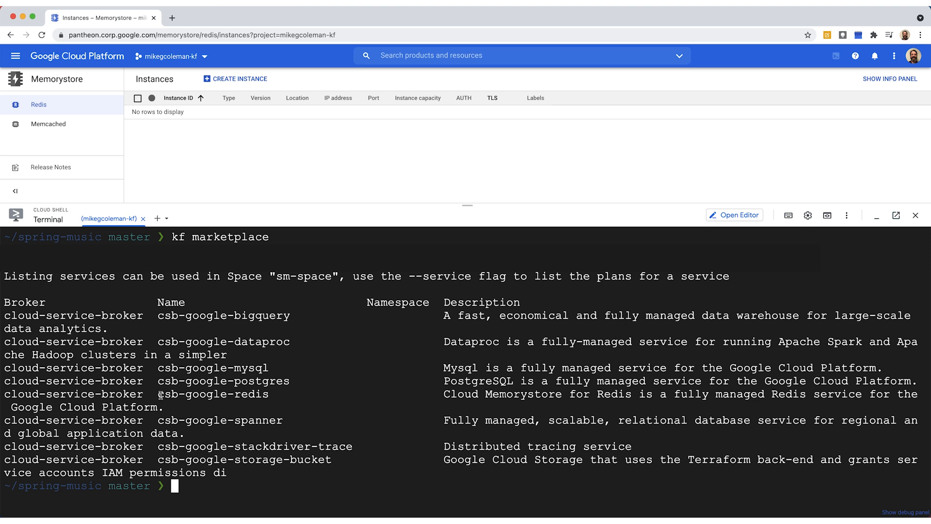
pyautogui.doubleClick(212, 394)
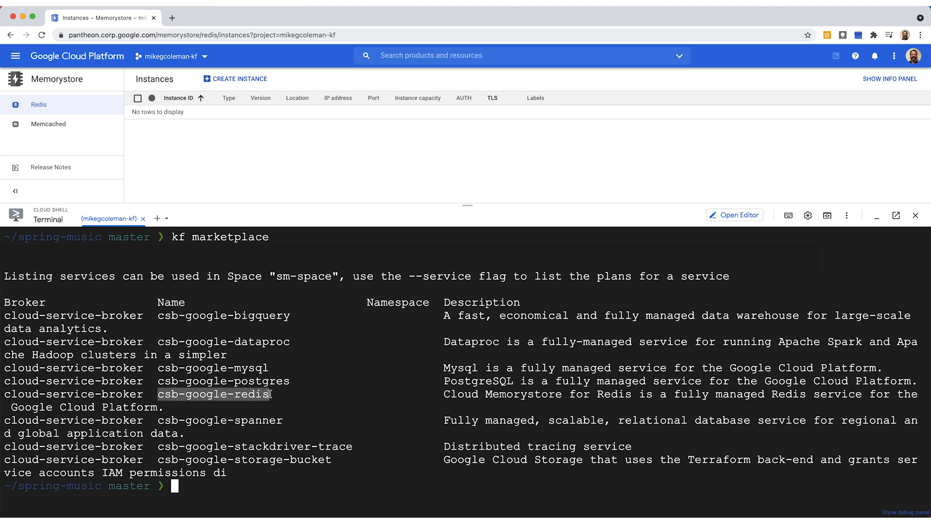
pyautogui.write('cle')
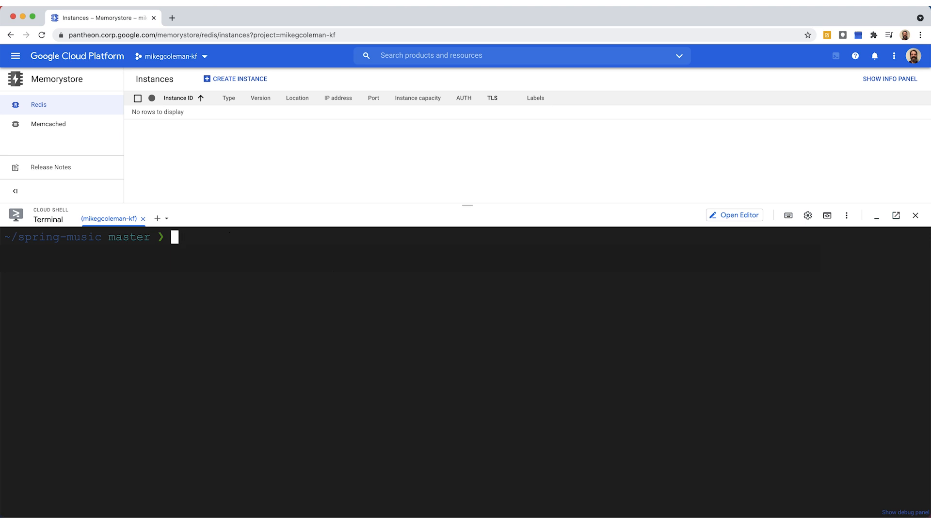
# - Create the sm-space Kf space and target it
pyautogui.write('kf create-space sm-space')
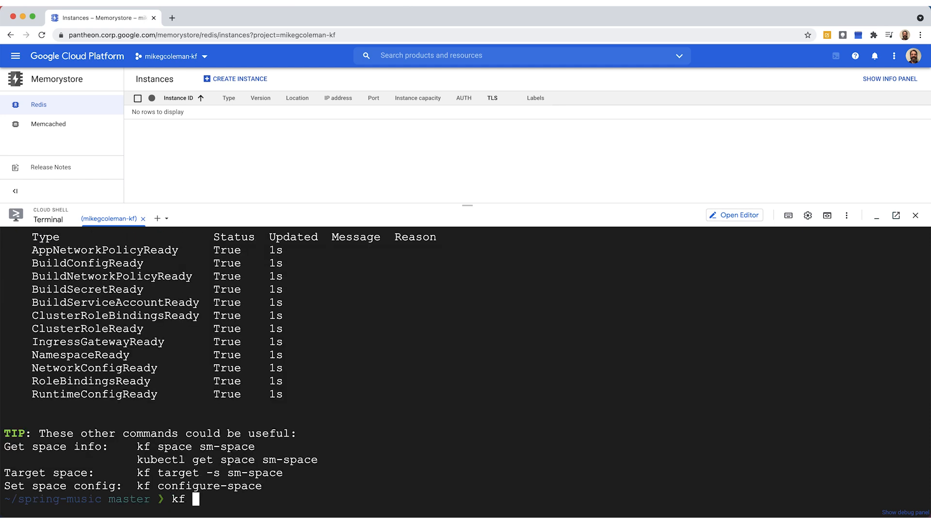
pyautogui.write('target -s sm-space')
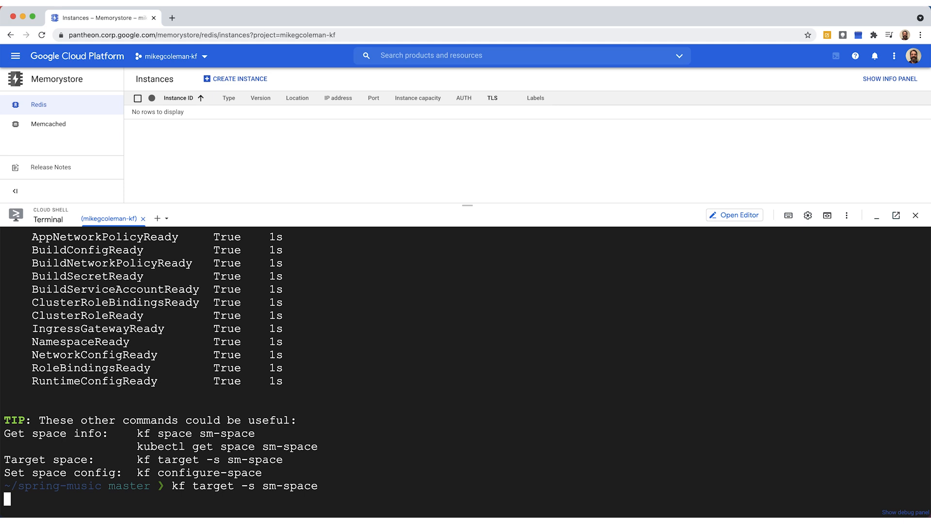
pyautogui.write('cle')
pyautogui.write('kf spa')
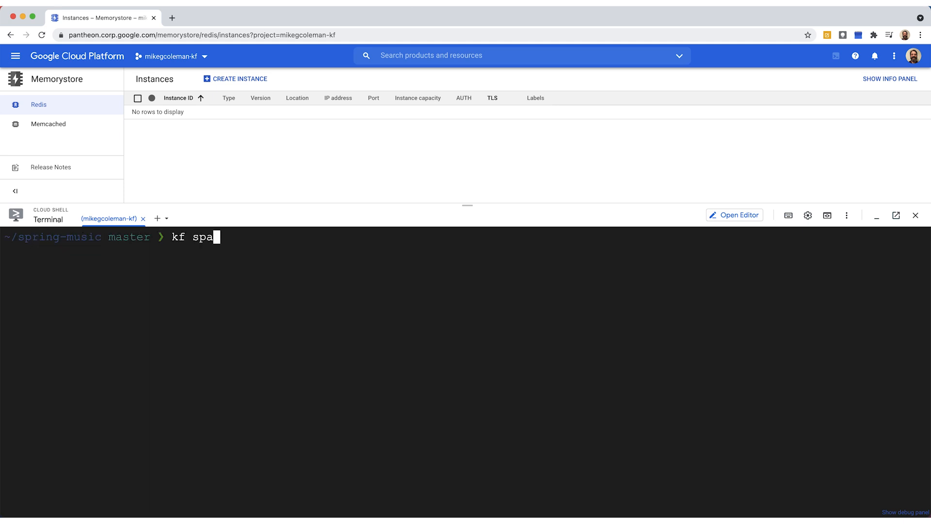
# - Verify sm-space with kf spaces and kubectl get spaces, then push Spring Music
pyautogui.write('ces')
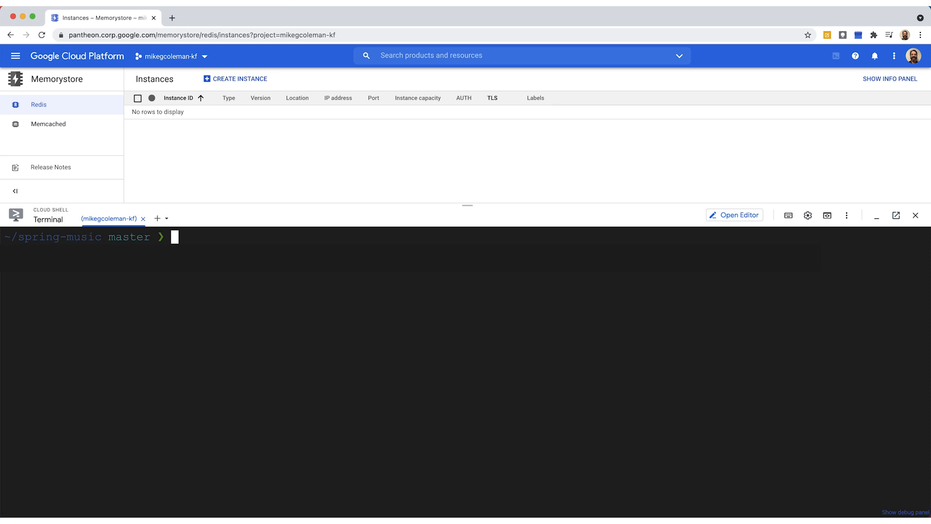
pyautogui.write('kubectl get spaces')
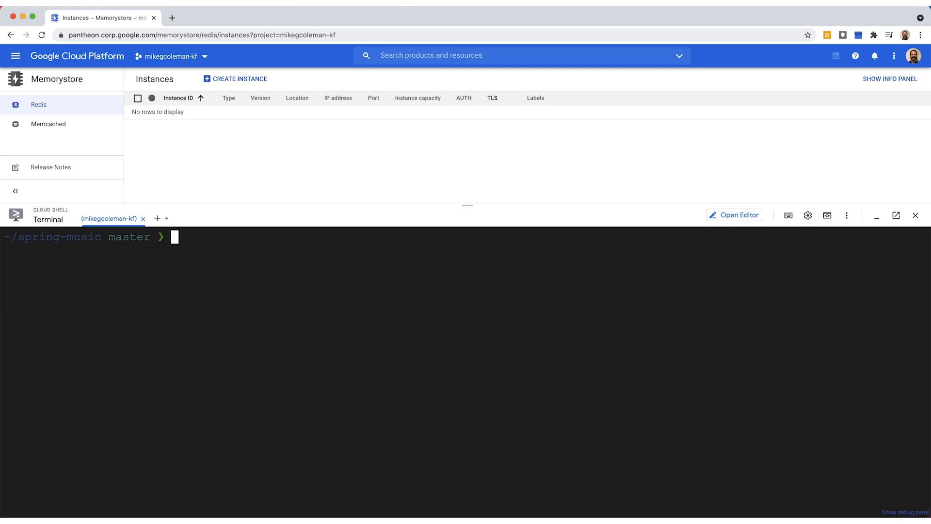
pyautogui.write('kf push')
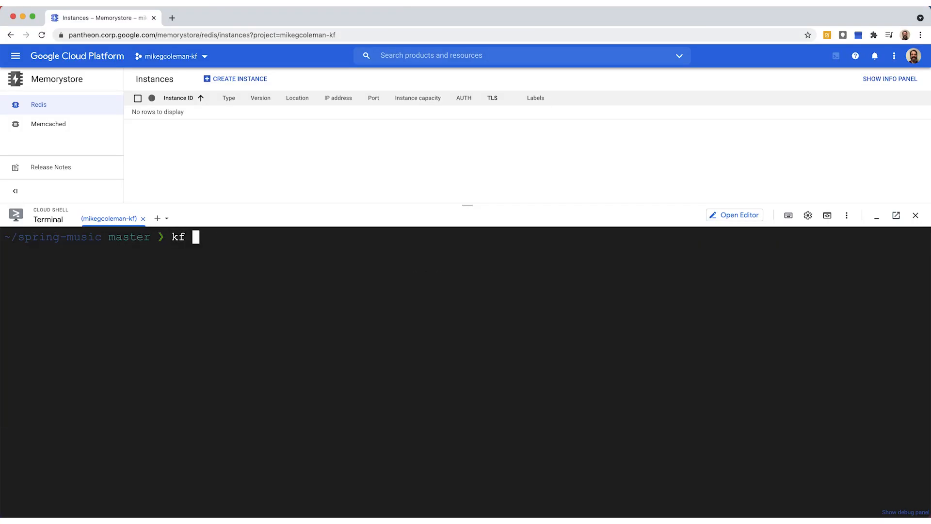
# - List apps to see spring-music ready and select its URL to open
pyautogui.write('apps')
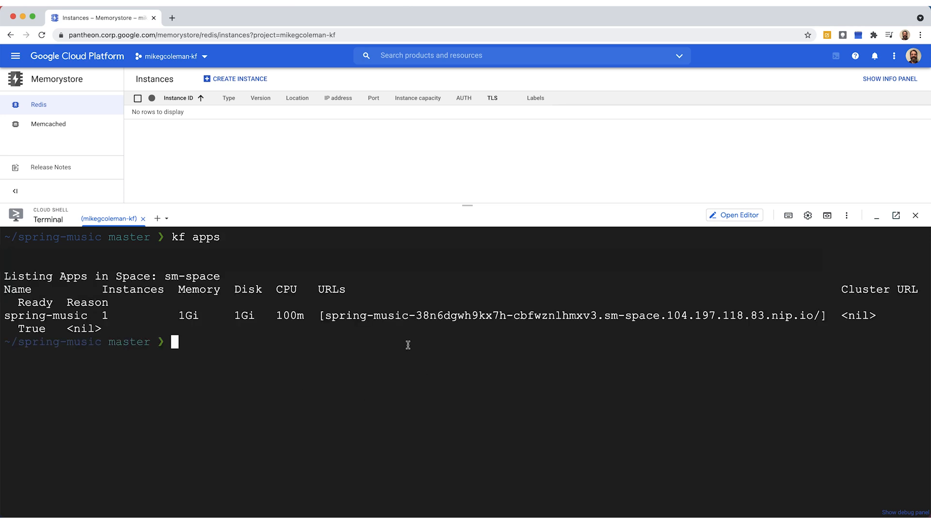
pyautogui.moveTo(325, 315)
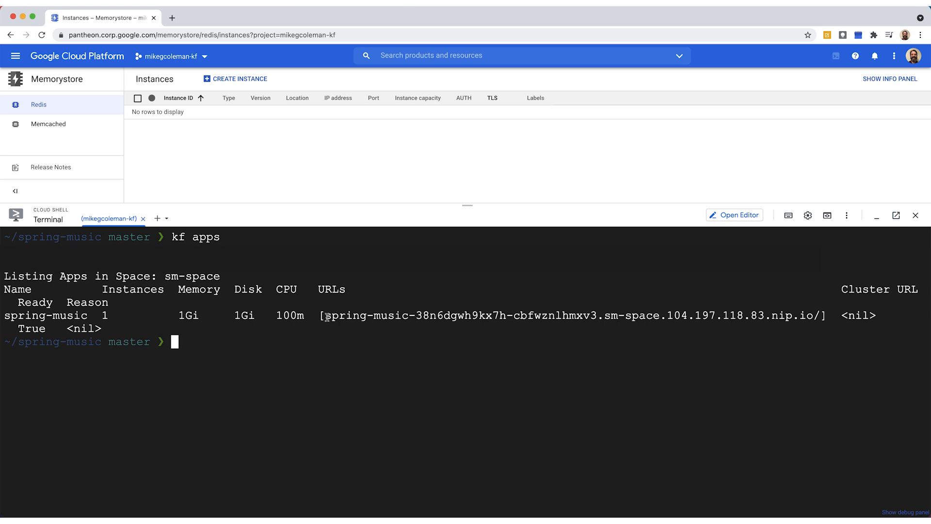
pyautogui.moveTo(328, 316); pyautogui.dragTo(814, 316)
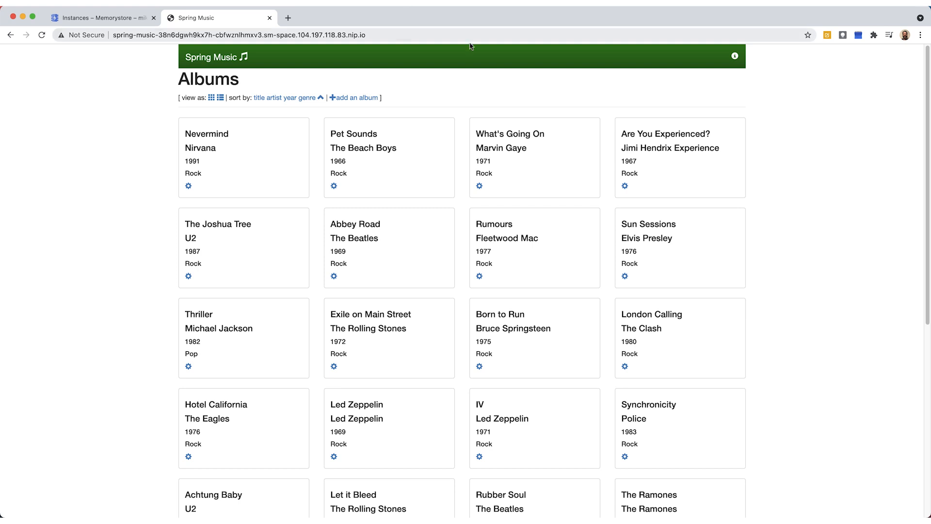
# - Add 'Wings Across America' by Paul McCartney and Wings, 1972, Rock
pyautogui.click(735, 56)
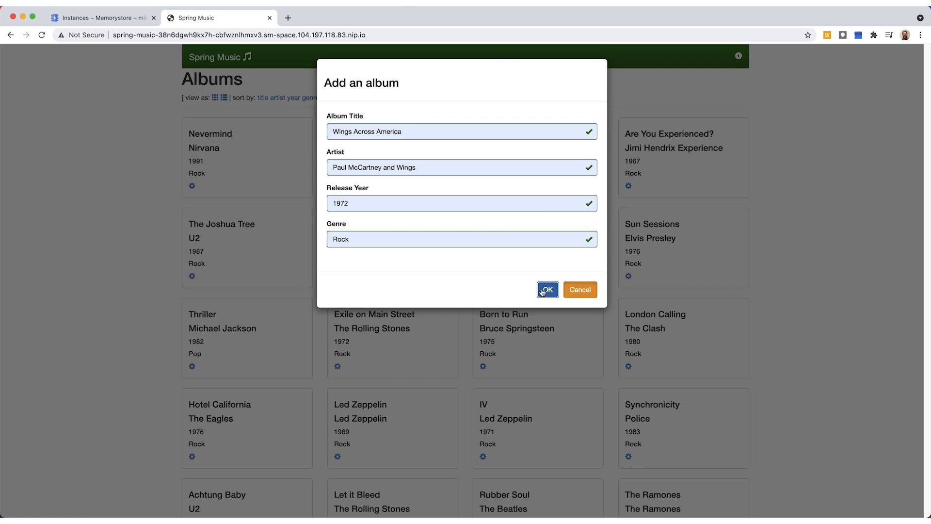
pyautogui.click(546, 290)
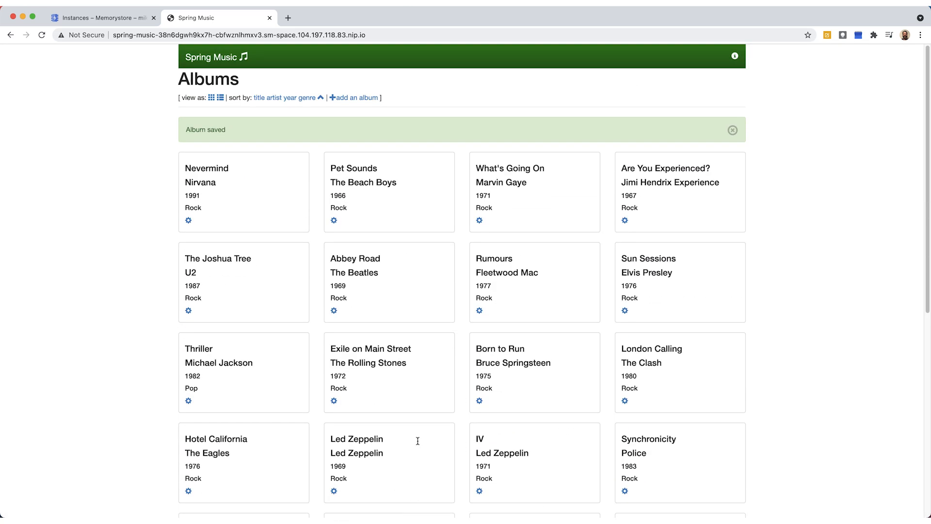
pyautogui.moveTo(418, 444)
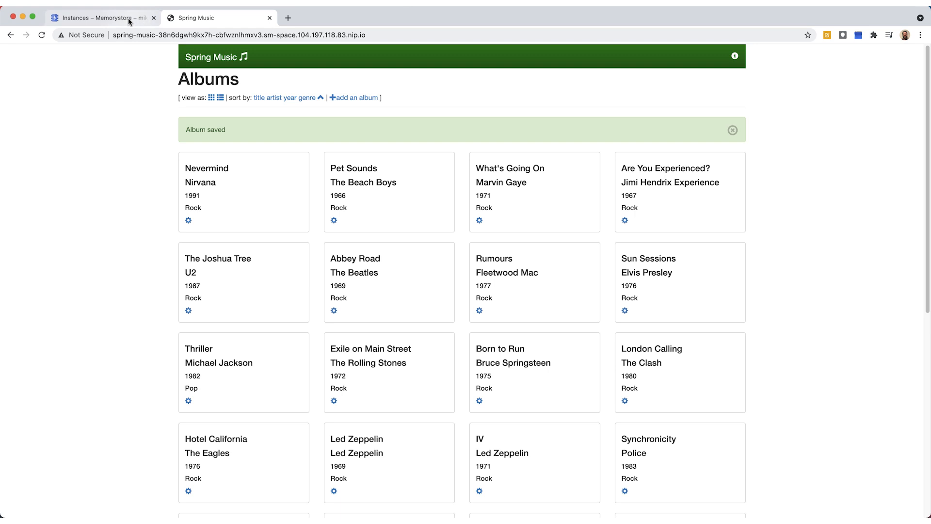
# - Create ha csb-google-redis service spring-music-redis-db-2 in sm-space from Cloud Shell
pyautogui.click(101, 18)
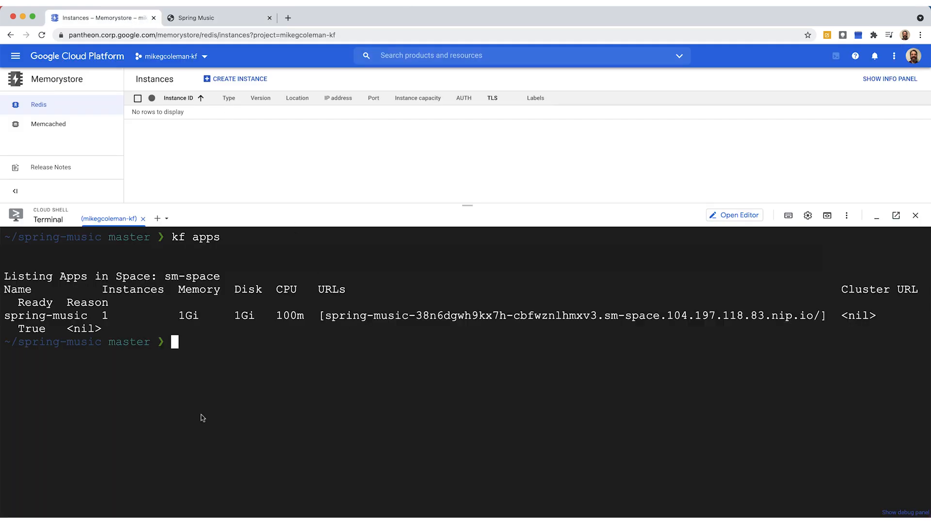
pyautogui.write('clear')
pyautogui.write('kf create-servi')
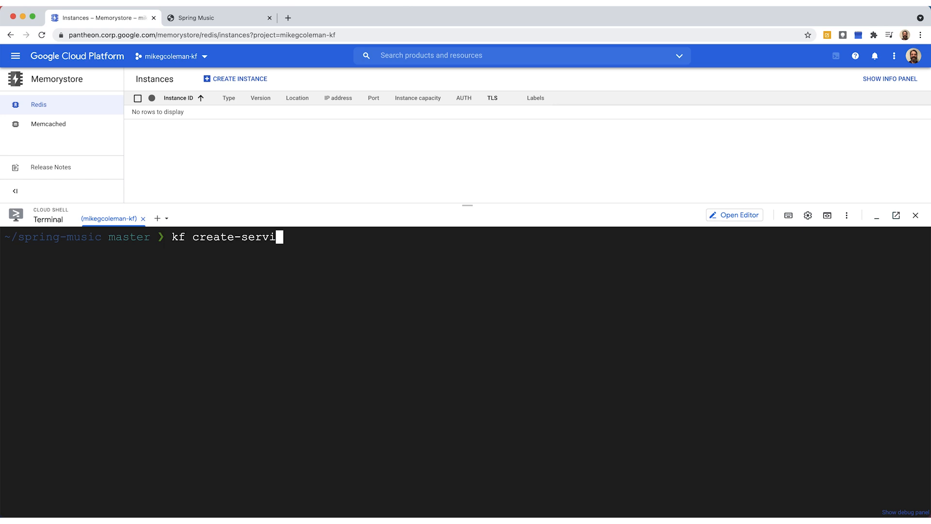
pyautogui.write('ce csb-google-redis ha spring-music-redis-db-2 --space sm-space')
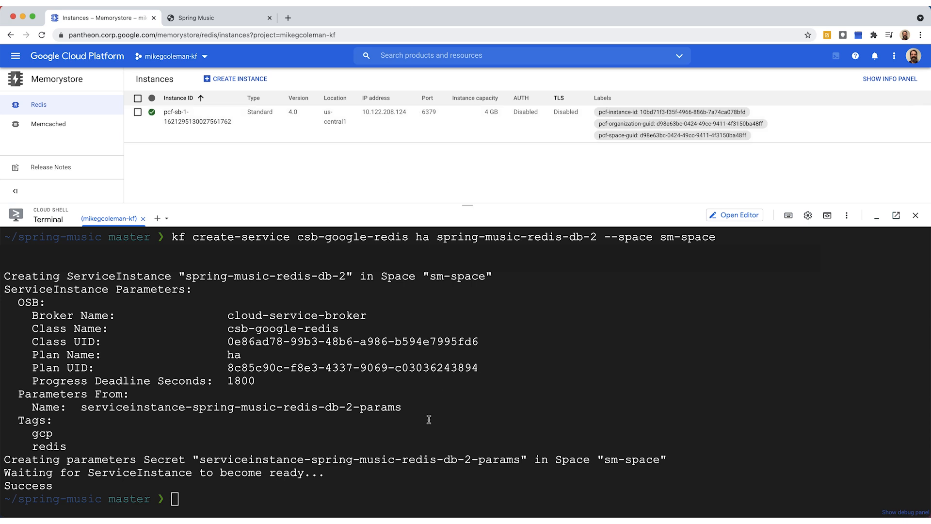
pyautogui.write('cle')
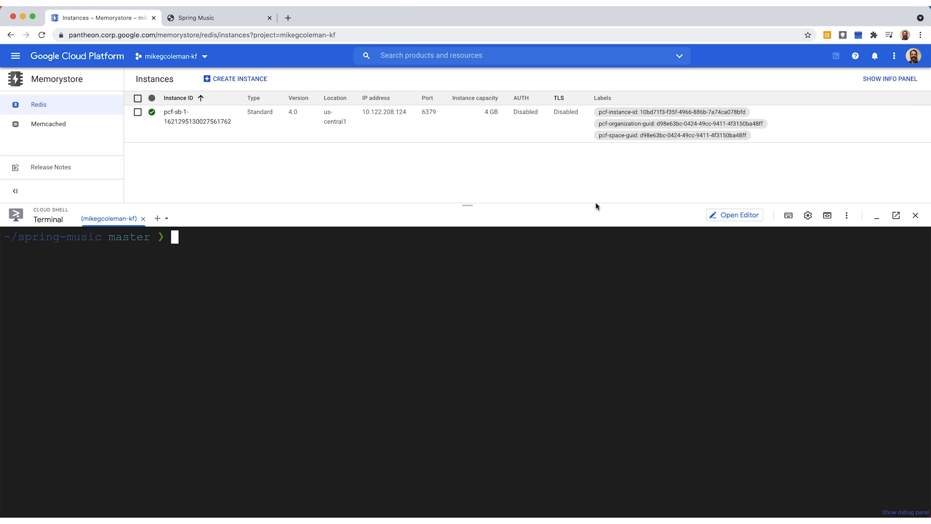
# - Bind spring-music to spring-music-redis-db-2, then restart spring-music
pyautogui.write('kf bind-service spring-music s')
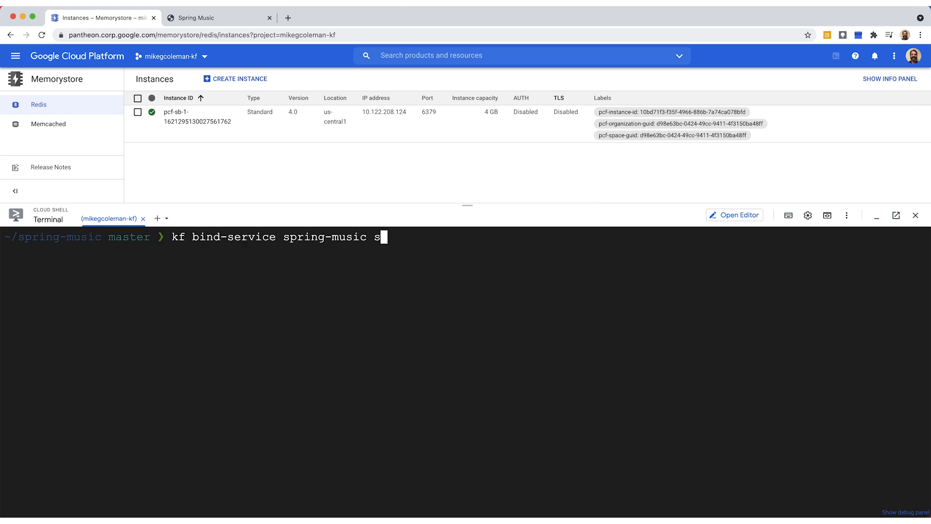
pyautogui.write('pring-music-redis-db-2')
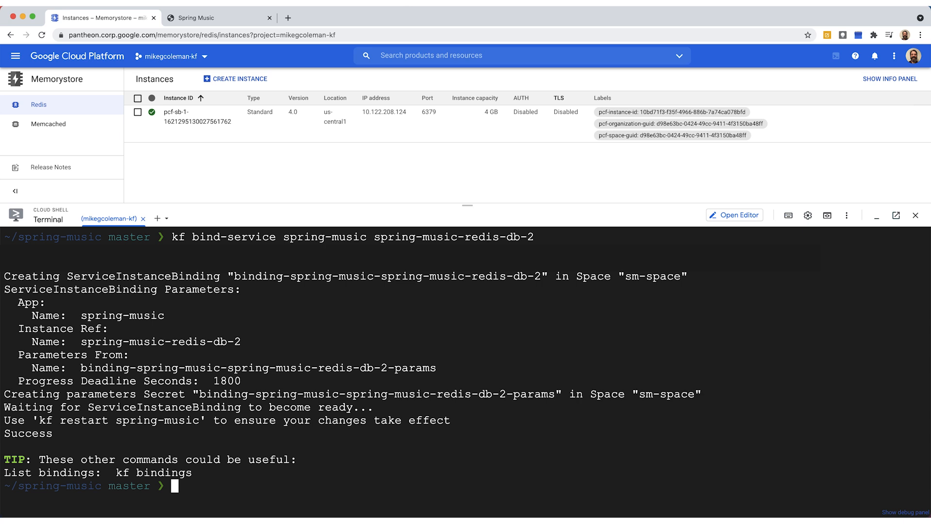
pyautogui.write('cle')
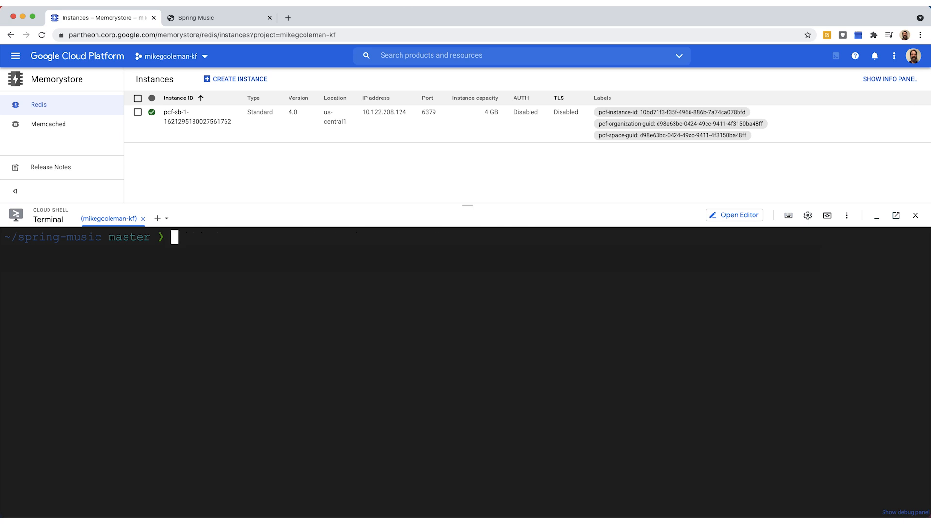
pyautogui.write('kf restart spring-mus')
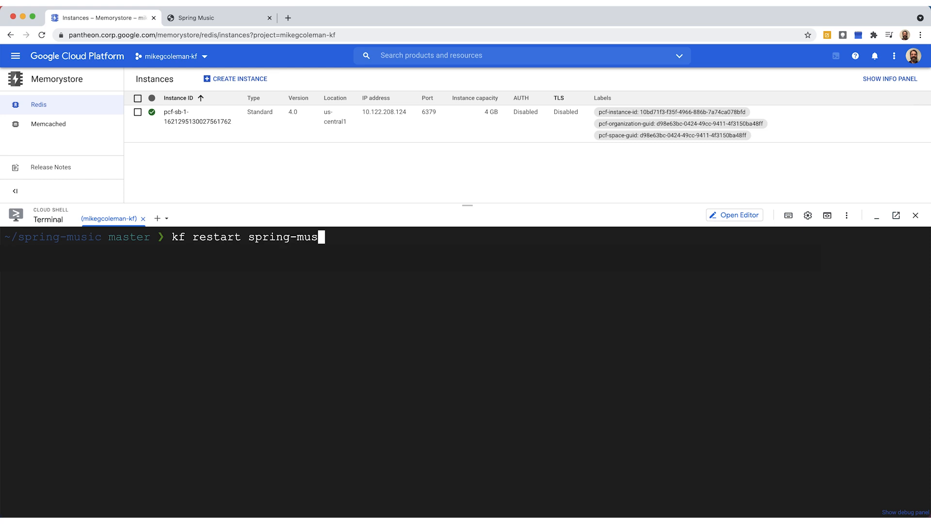
pyautogui.write('ic')
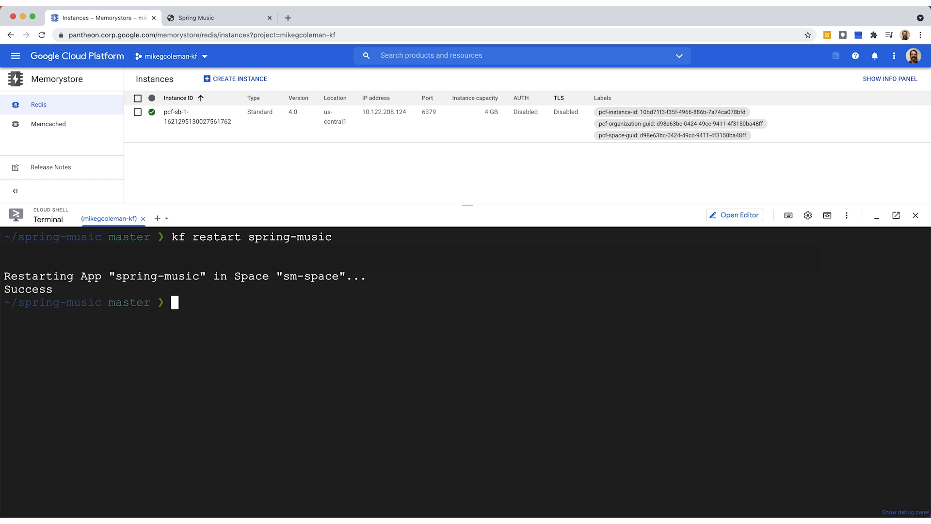
pyautogui.moveTo(632, 224)
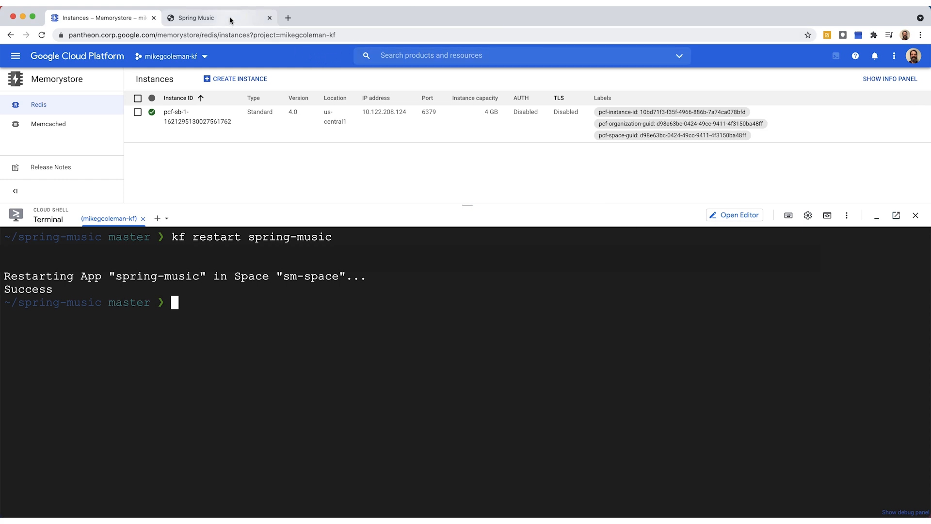
# - Check Spring Music's info panel shows redis profile and spring-music-redis-db-2 service
pyautogui.click(196, 17)
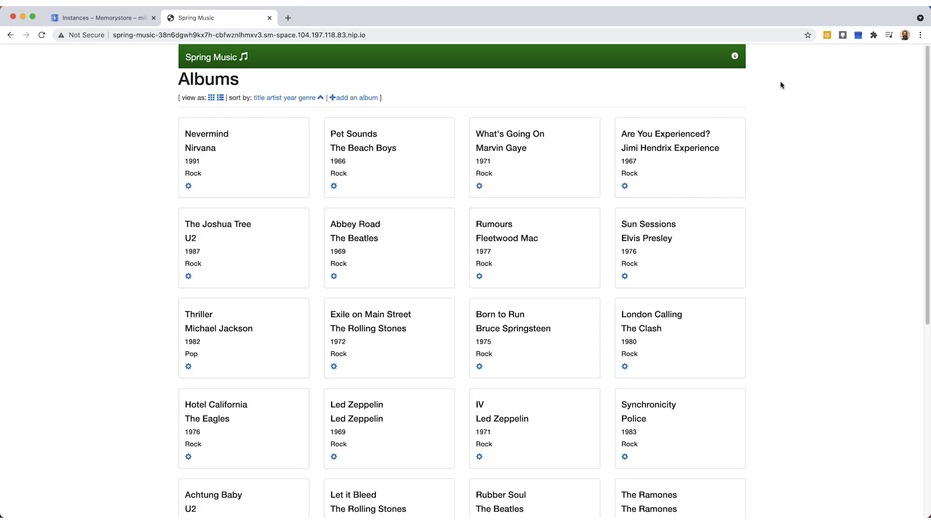
pyautogui.click(735, 56)
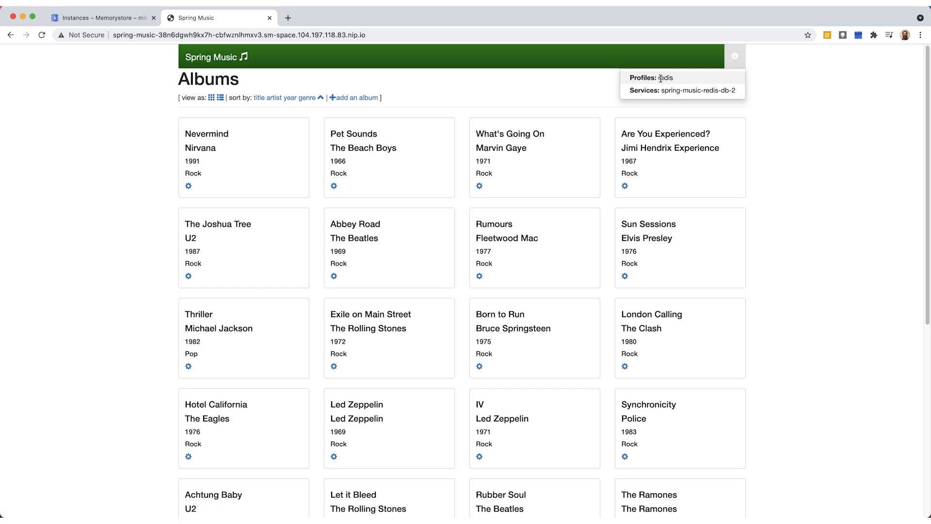
pyautogui.moveTo(714, 93)
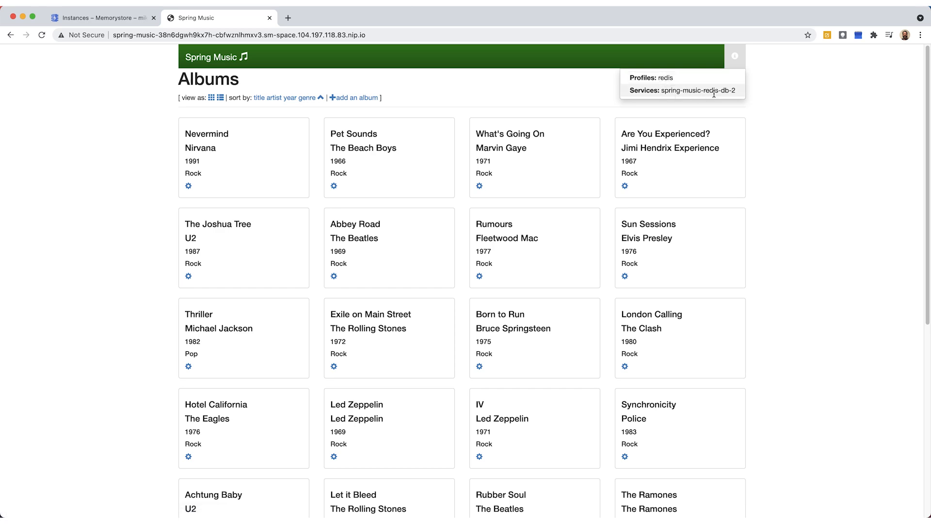
pyautogui.scroll(-3)
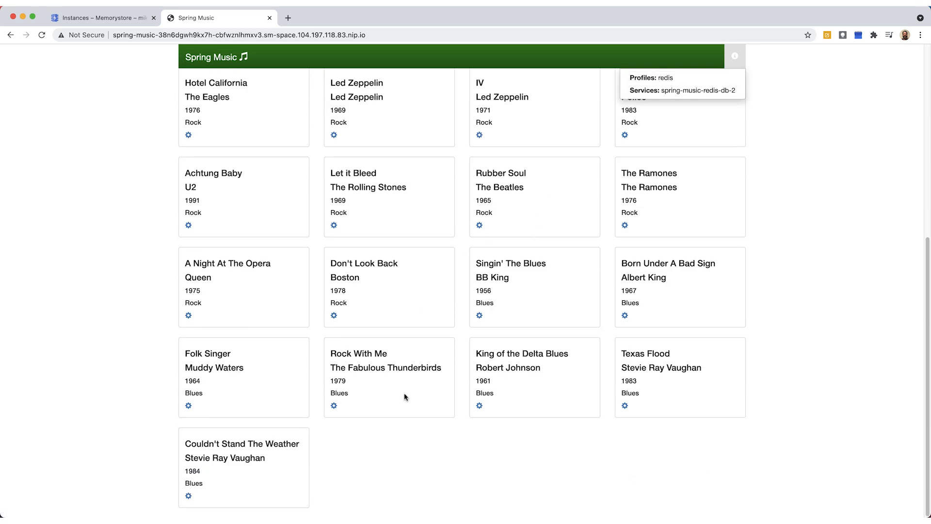
pyautogui.moveTo(370, 477)
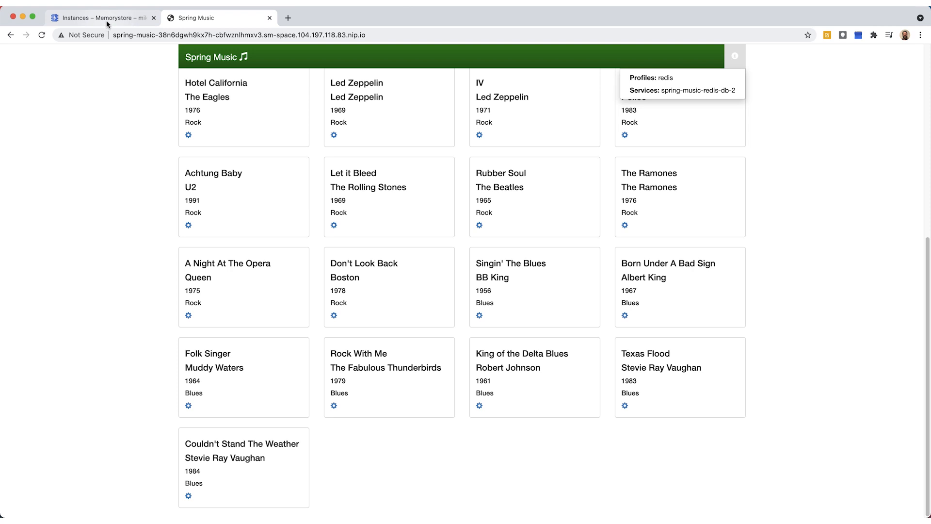
pyautogui.click(101, 18)
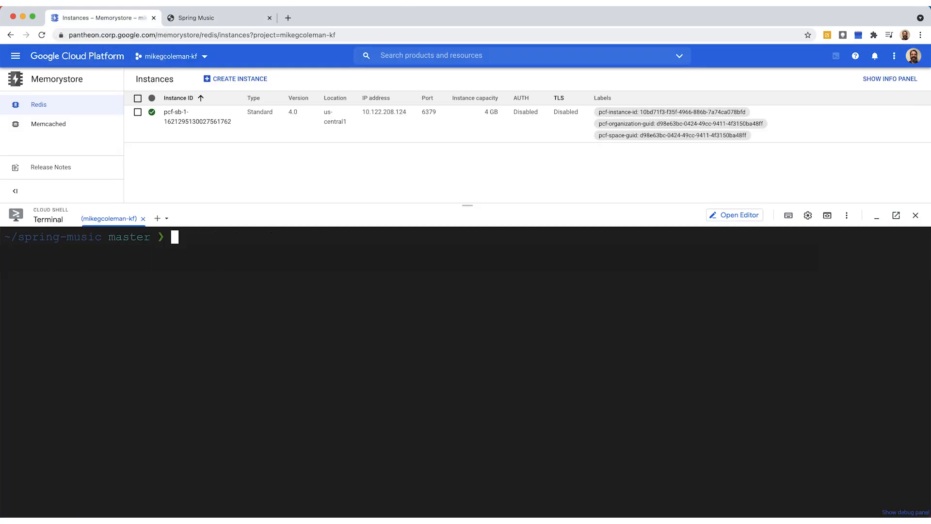
# - List bindings showing spring-music on spring-music-redis-db-2, then request spring-music VCAP services
pyautogui.write('kf')
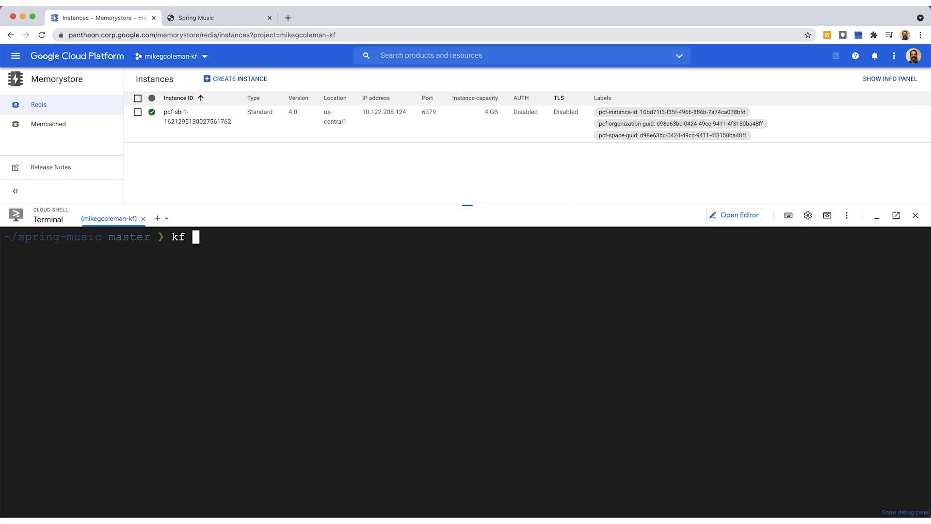
pyautogui.write('bindings')
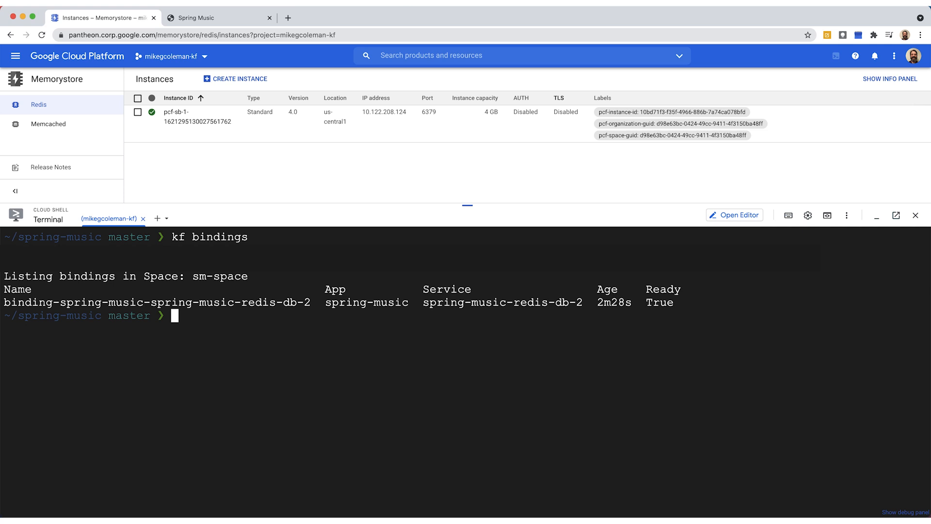
pyautogui.write('cle')
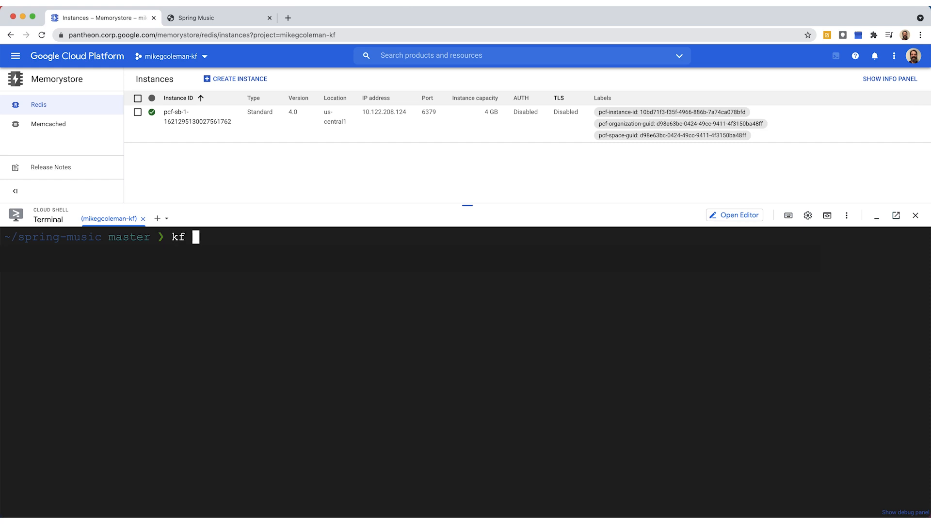
pyautogui.write('vcap-services spring-music')
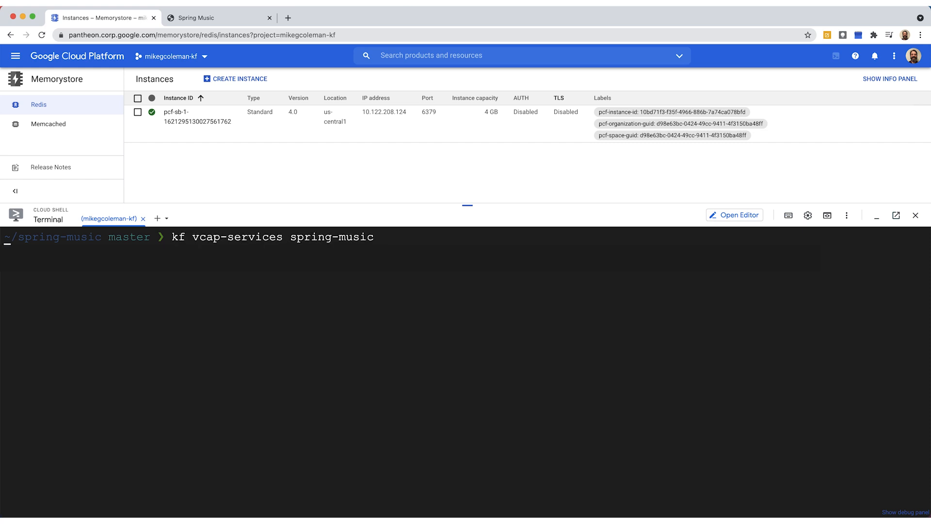